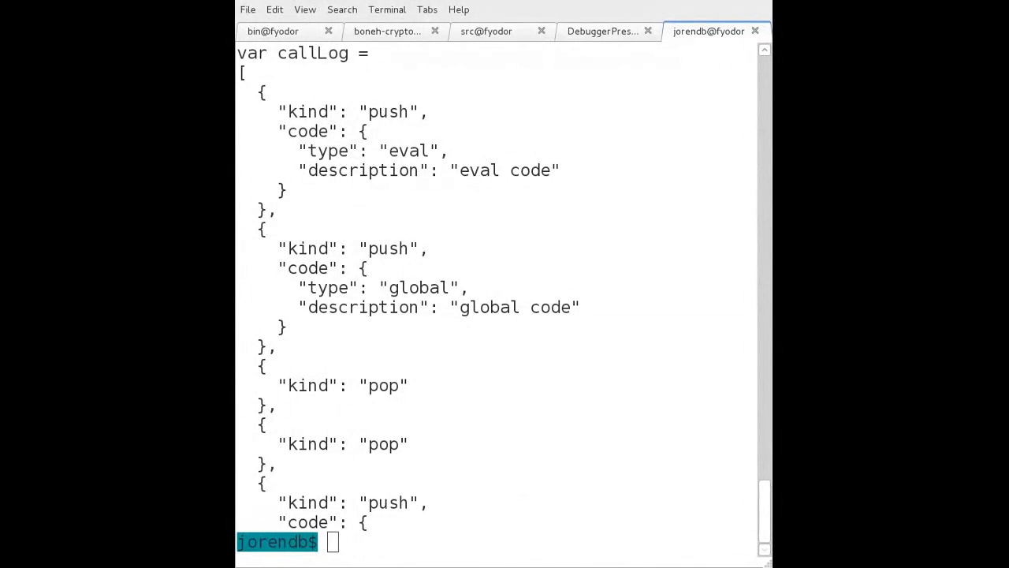
Print fib.js with cat to show the recursive fact and fib functions
type("cat")
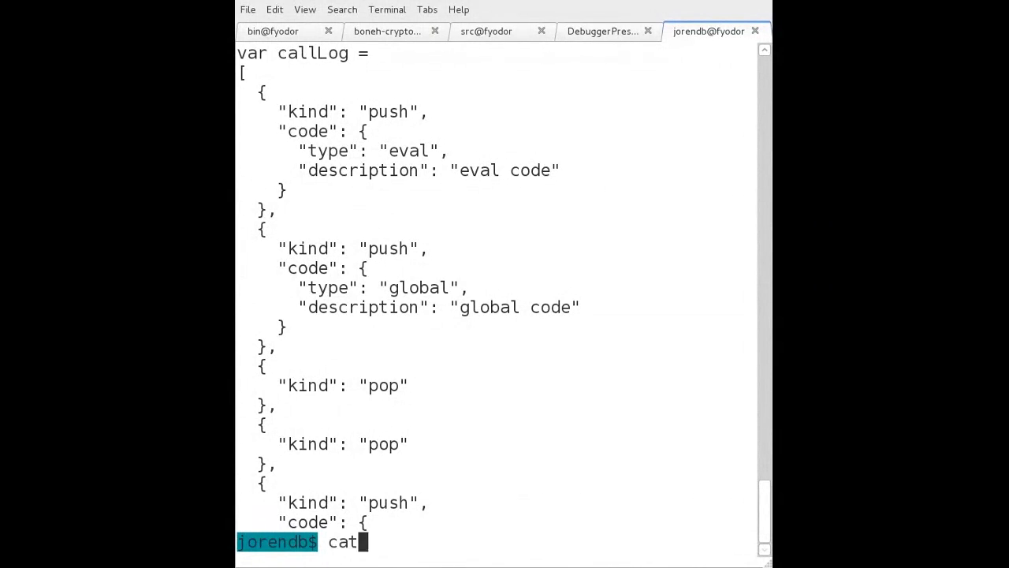
type("fib.js")
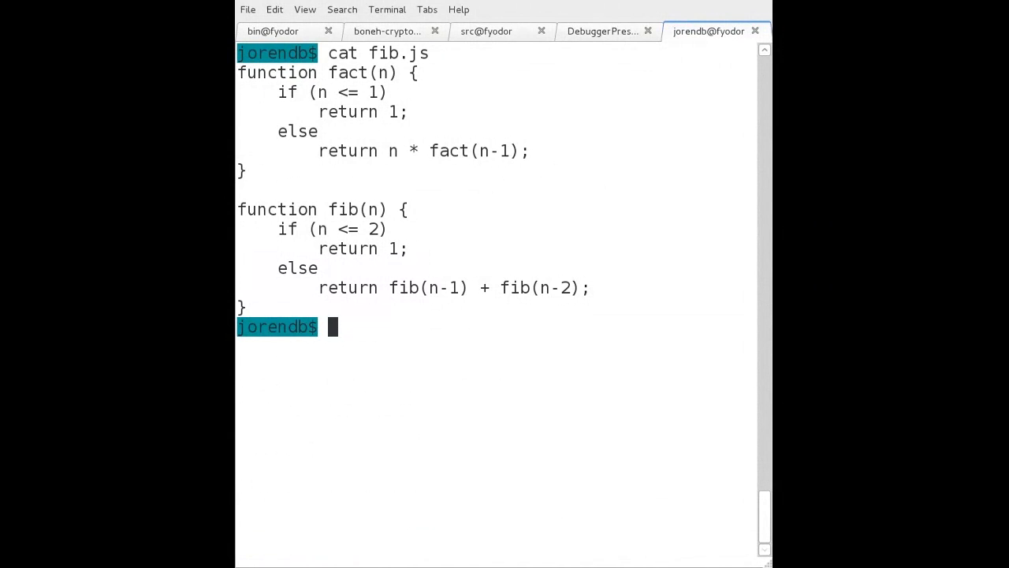
Start js -f jorendb.js and load fib.js at the jorendb prompt
type("~/moz/dbg/js/src/obj~/js -f jorendb.js")
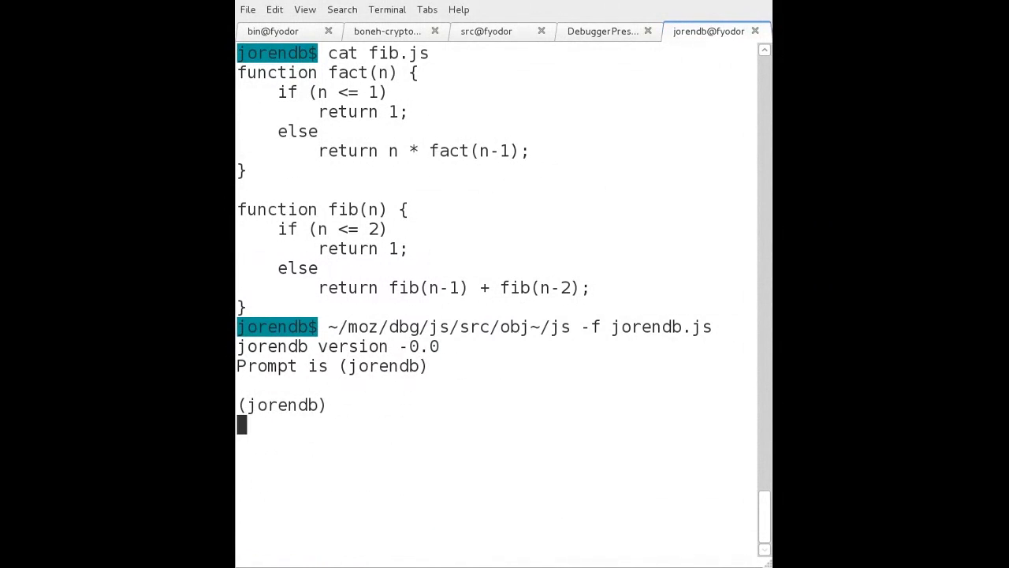
type("print eval(")
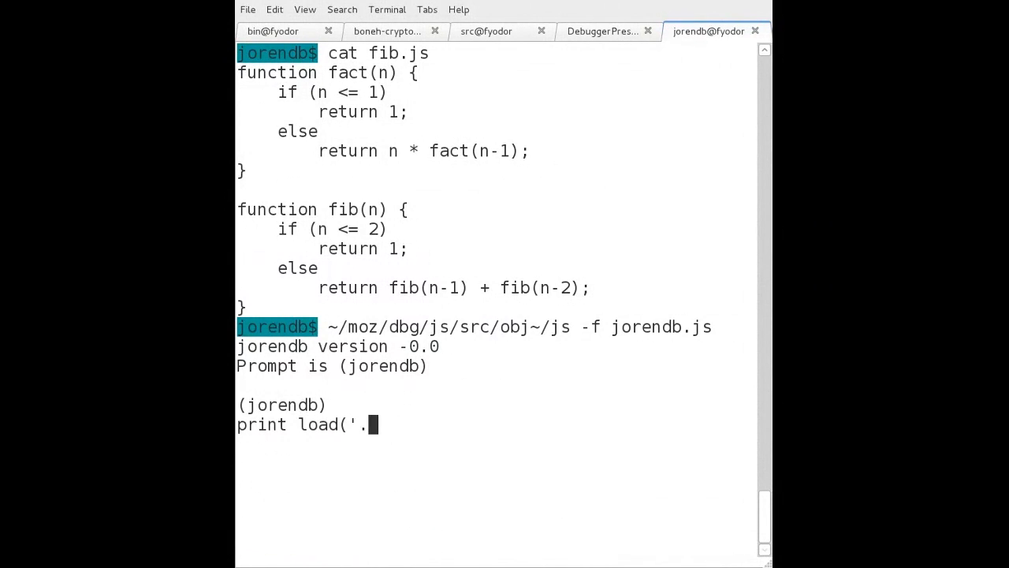
type("fib.js'")
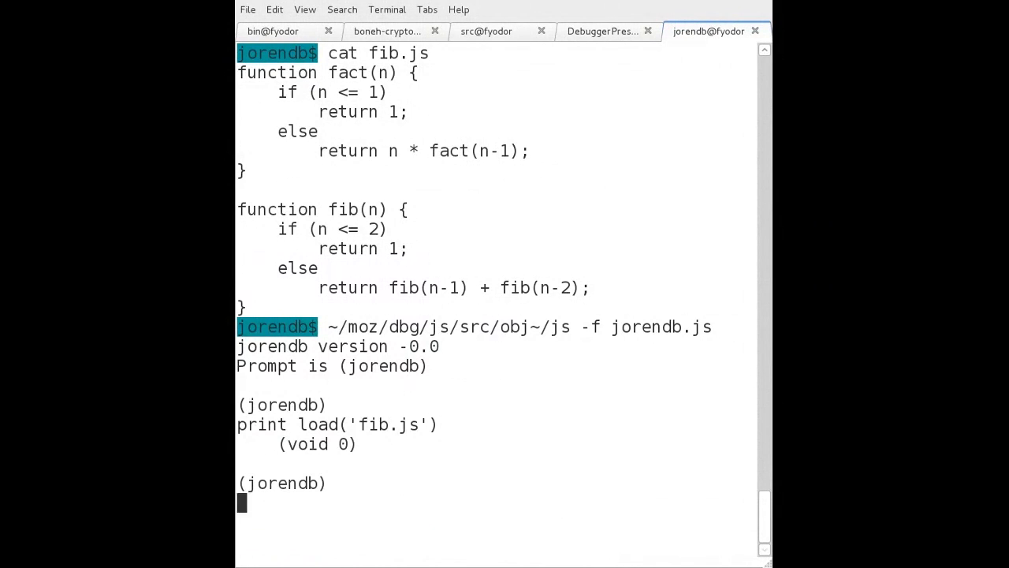
Print fact(8), giving 40320, and fib(8), giving 21
type("print")
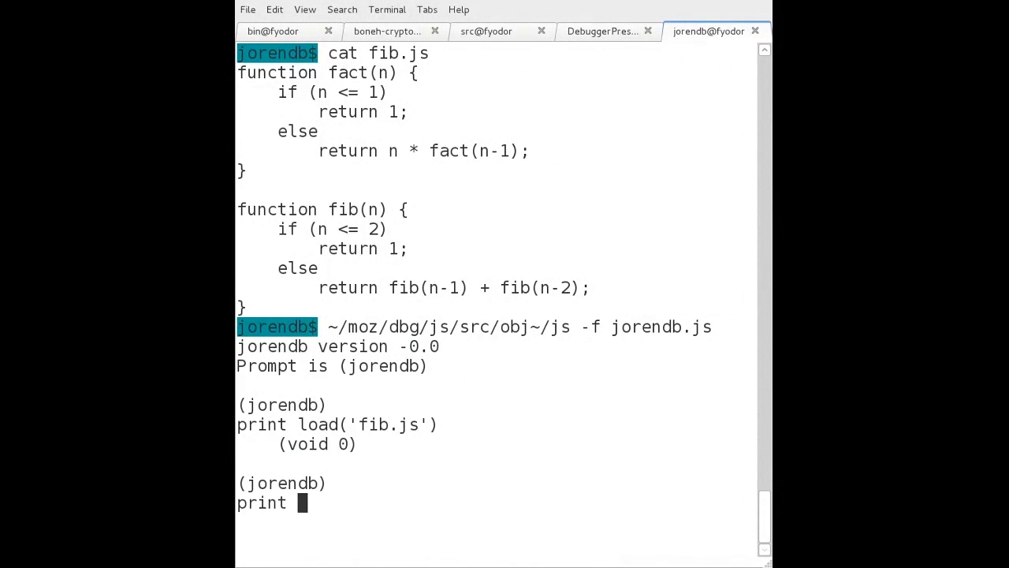
type("fact(8)")
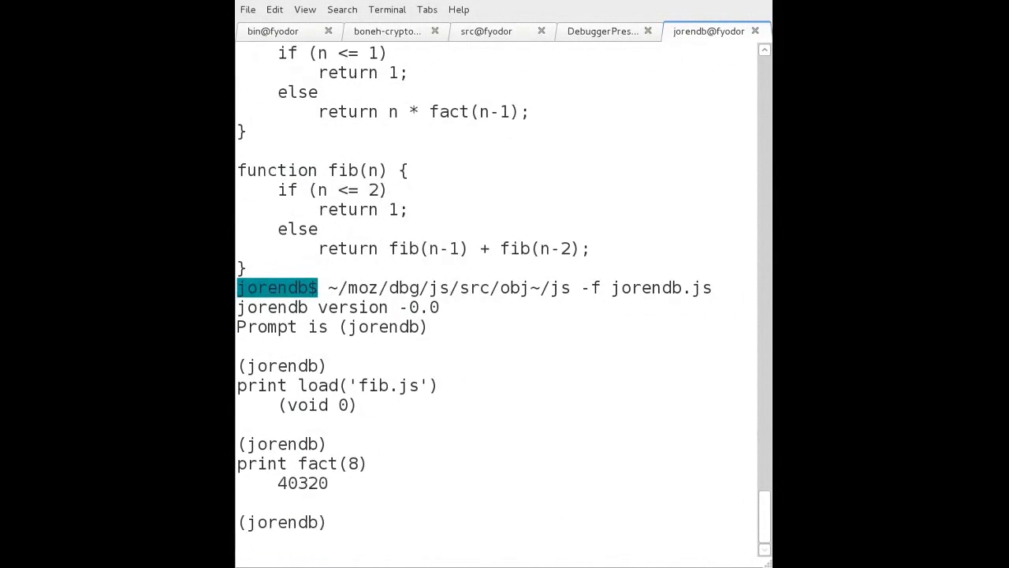
type("print fib(8")
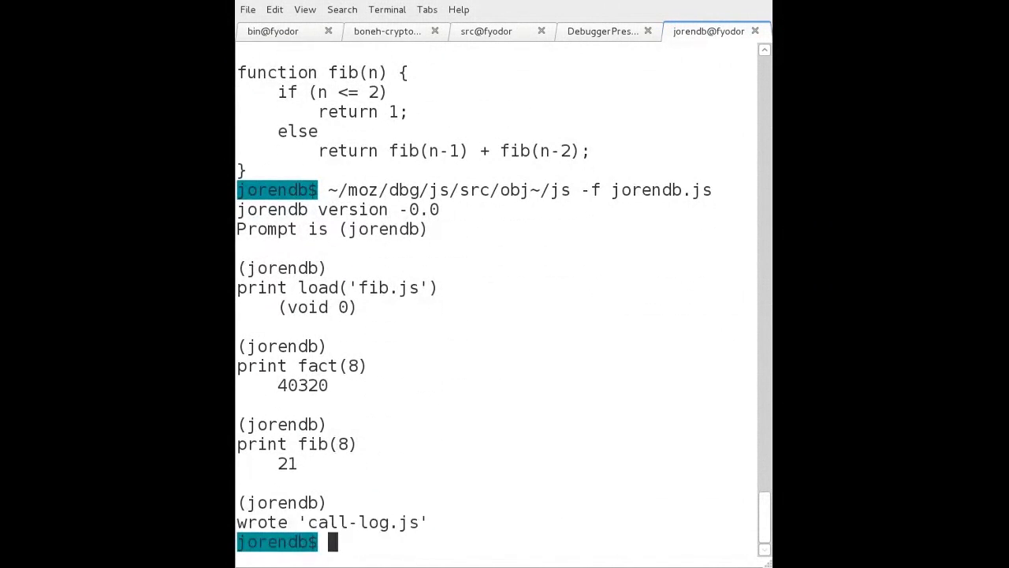
type("more")
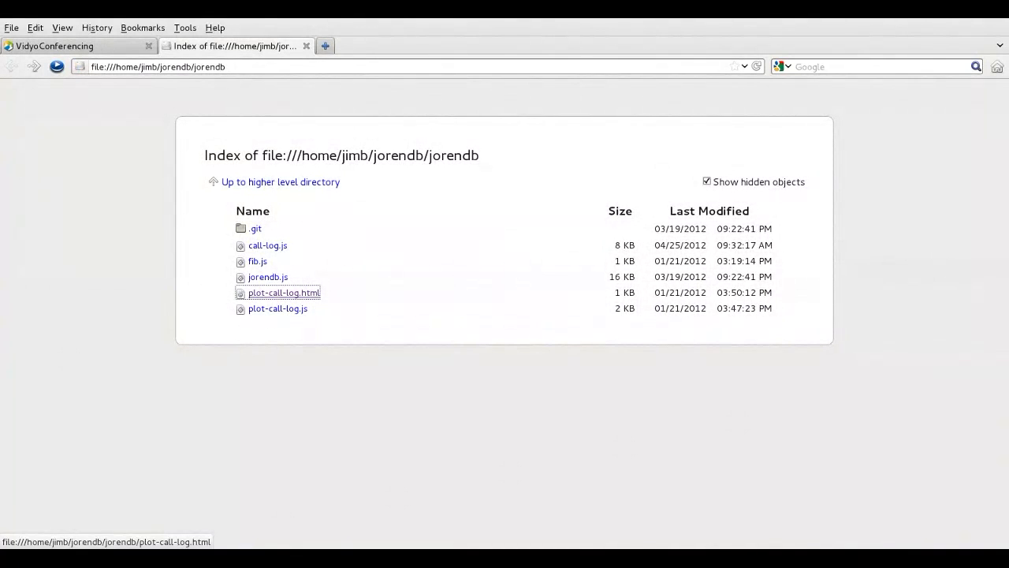
mouse_move(269, 277)
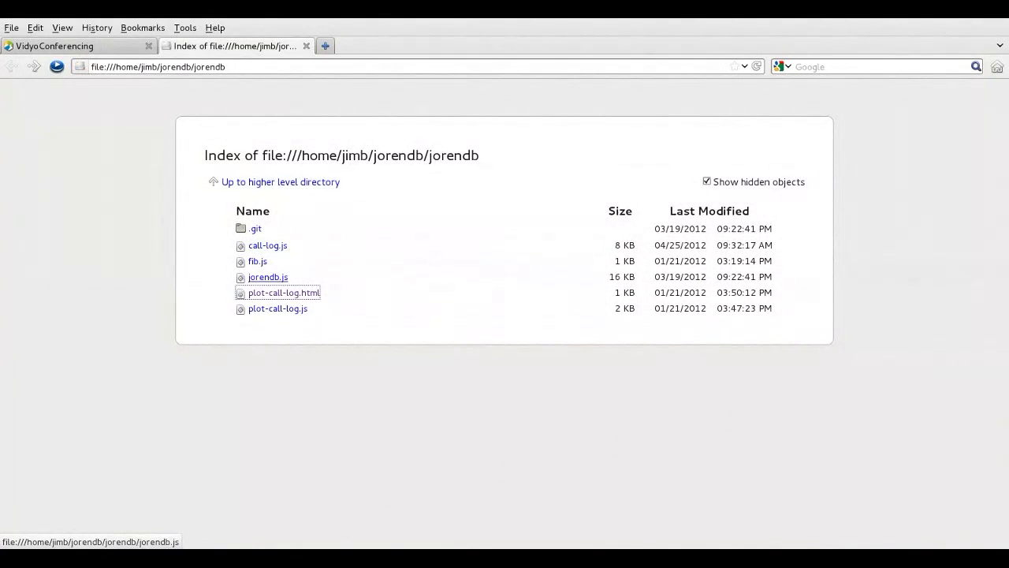
Open the plot-call-log.html link from the jorendb directory listing
left_click(284, 292)
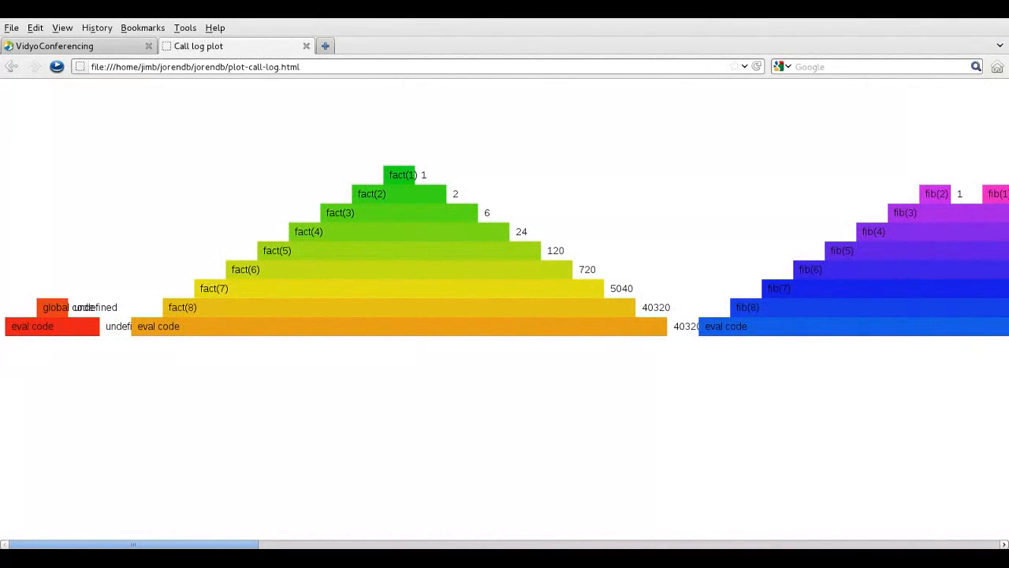
Scroll the plot right to the fib(3), fib(4) and fib(5) bars
scroll("right", 3)
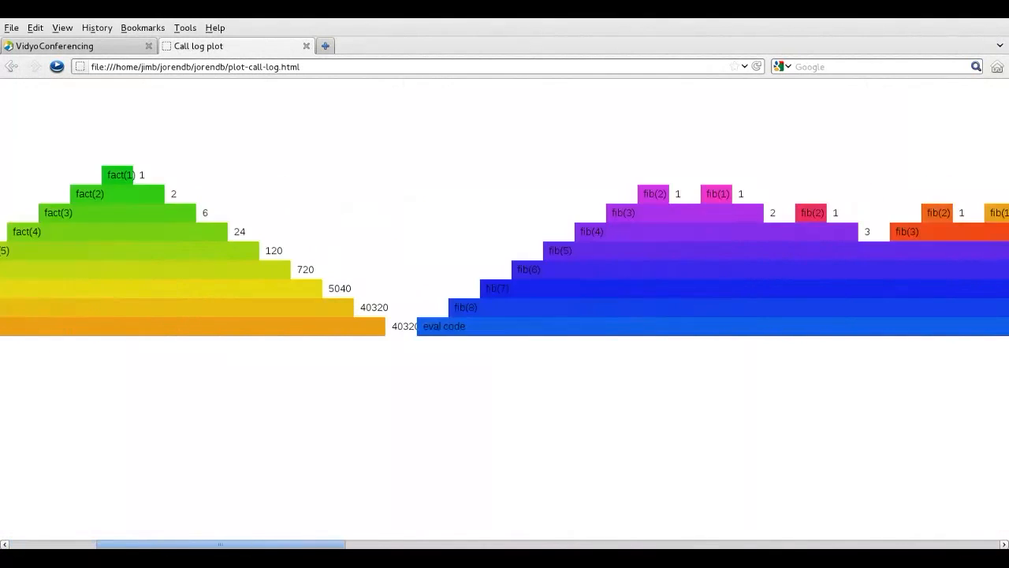
scroll("right", 3)
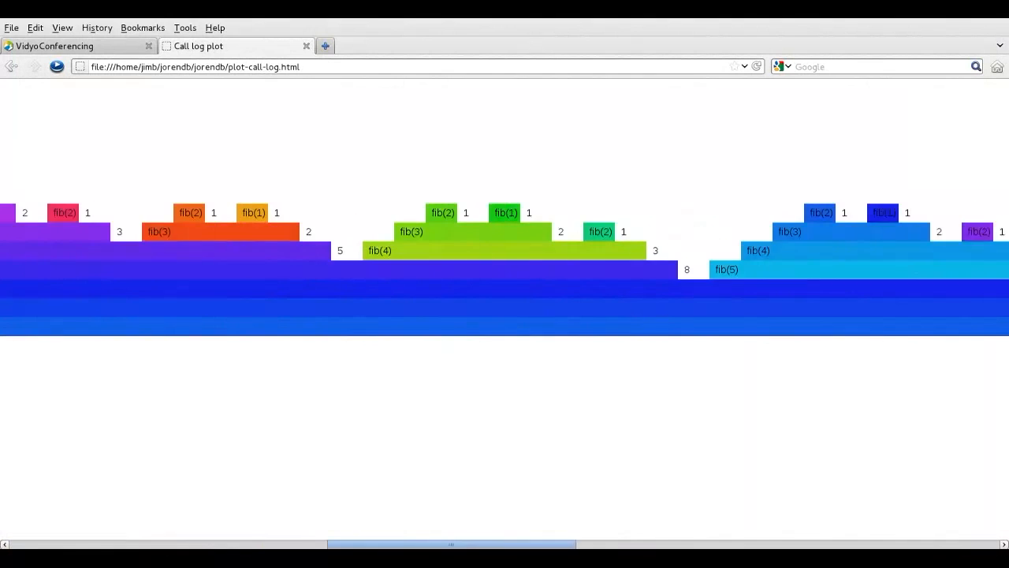